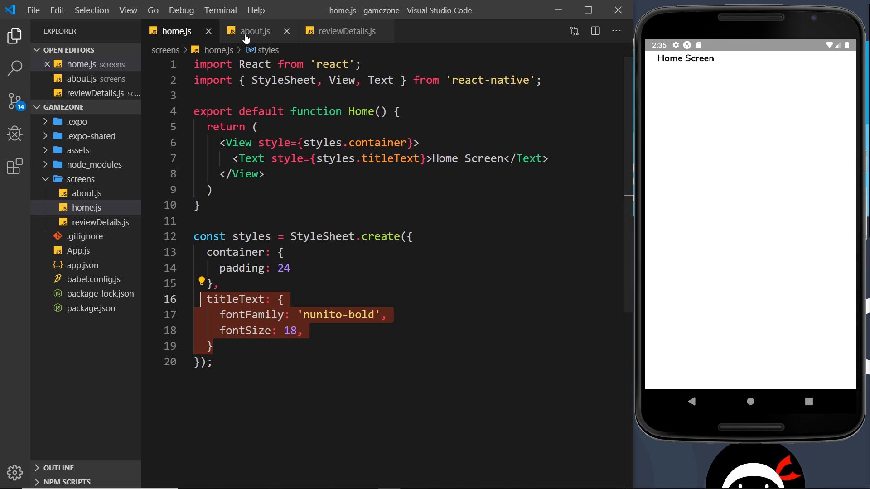
Compare the styles in the reviewDetails and home screen files
{"action": "left_click", "coordinate": [348, 30]}
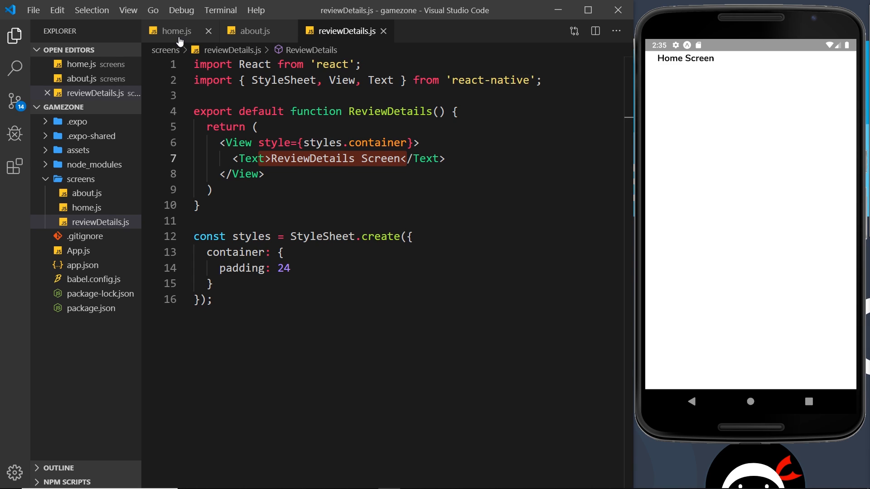
{"action": "left_click", "coordinate": [176, 30]}
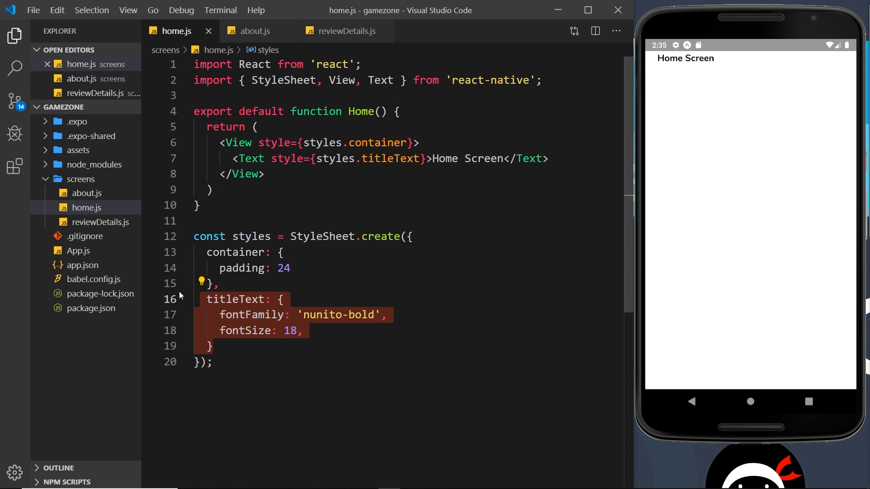
{"action": "mouse_move", "coordinate": [256, 31]}
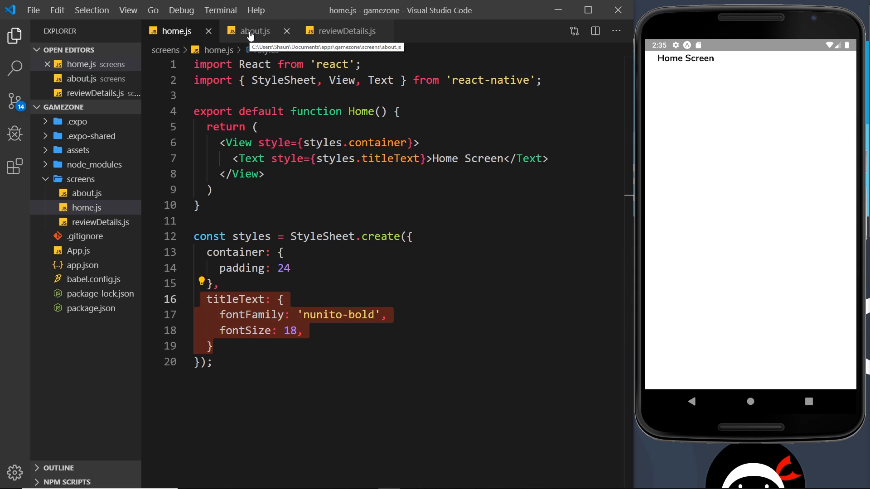
{"action": "left_click", "coordinate": [348, 30]}
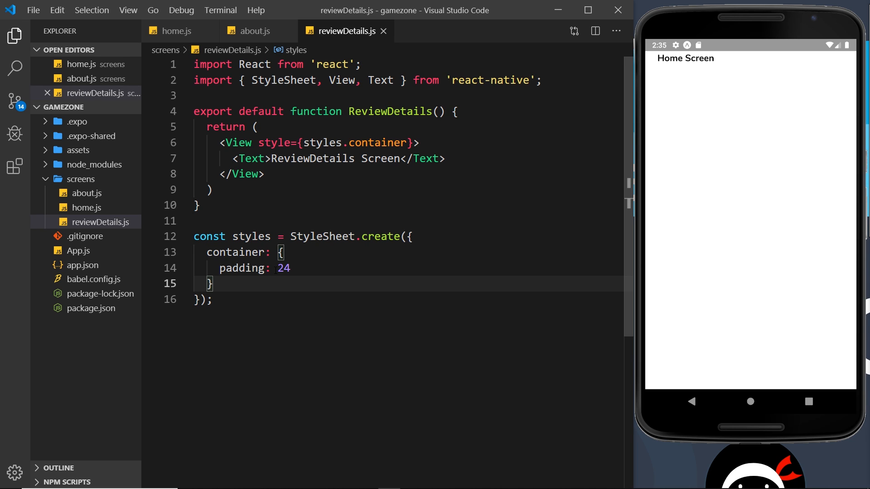
{"action": "left_click", "coordinate": [176, 31]}
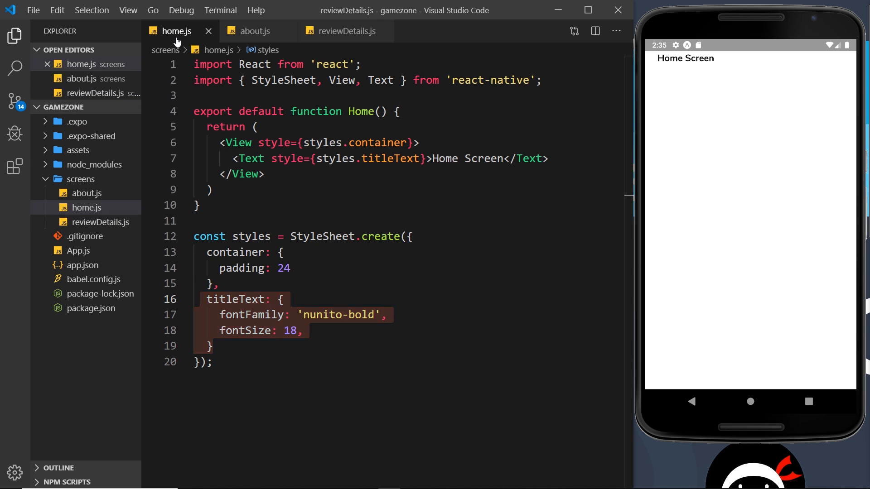
{"action": "left_click", "coordinate": [201, 299]}
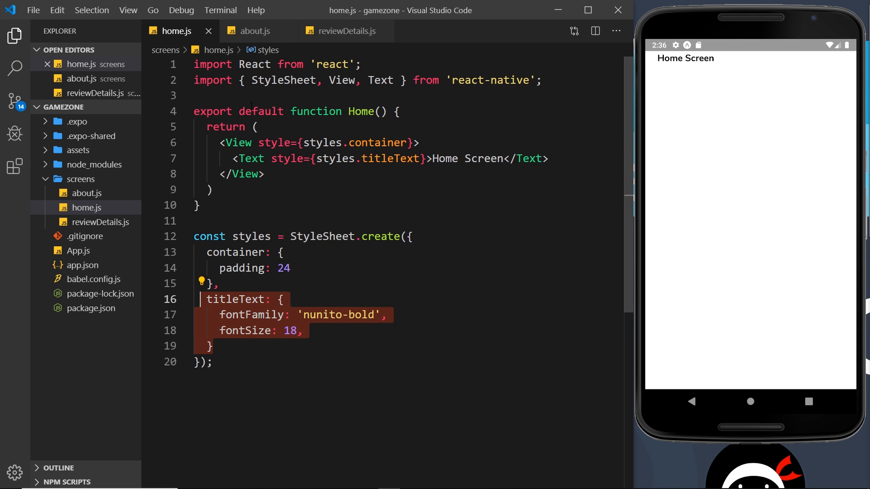
{"action": "mouse_move", "coordinate": [506, 225]}
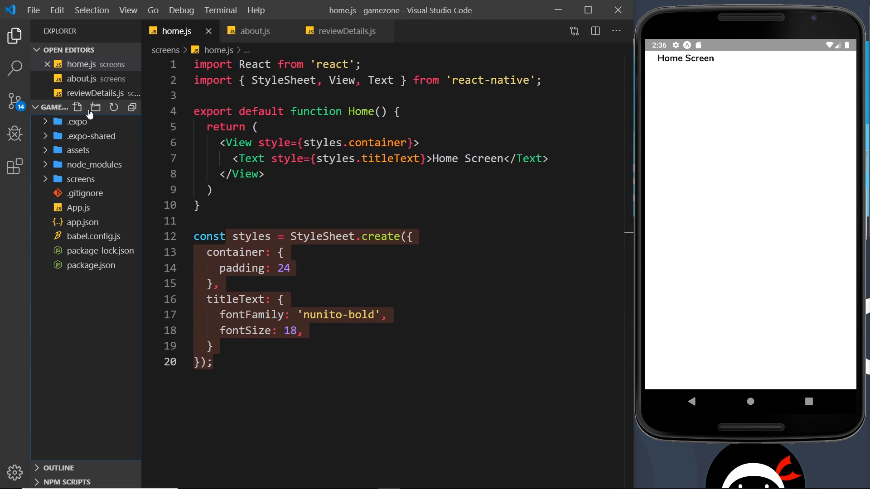
Create a styles folder in the project root containing a global.js file
{"action": "left_click", "coordinate": [96, 107]}
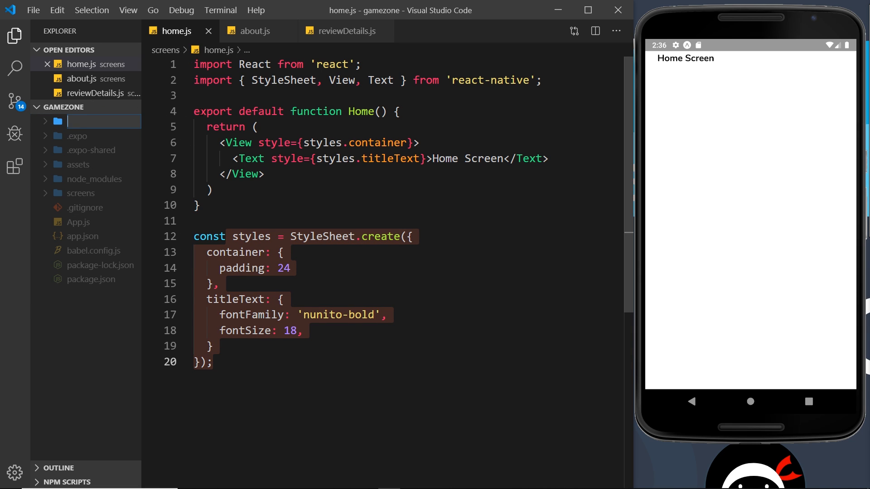
{"action": "type", "text": "styles"}
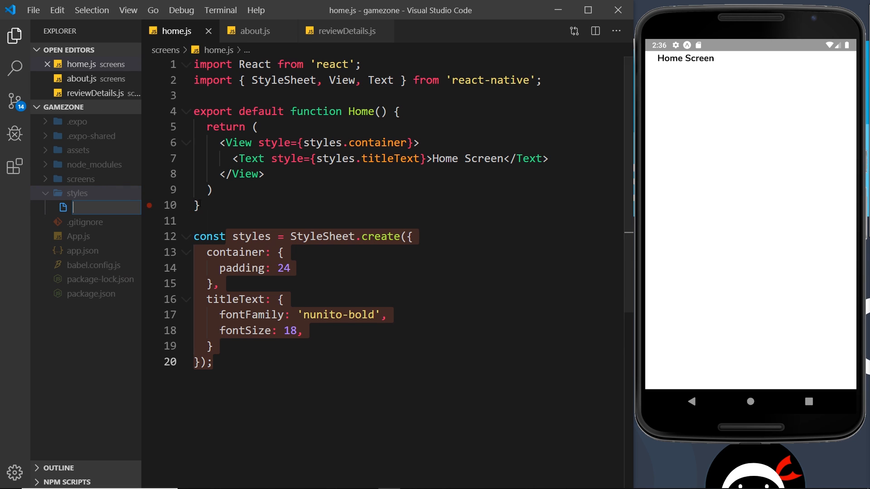
{"action": "type", "text": "global"}
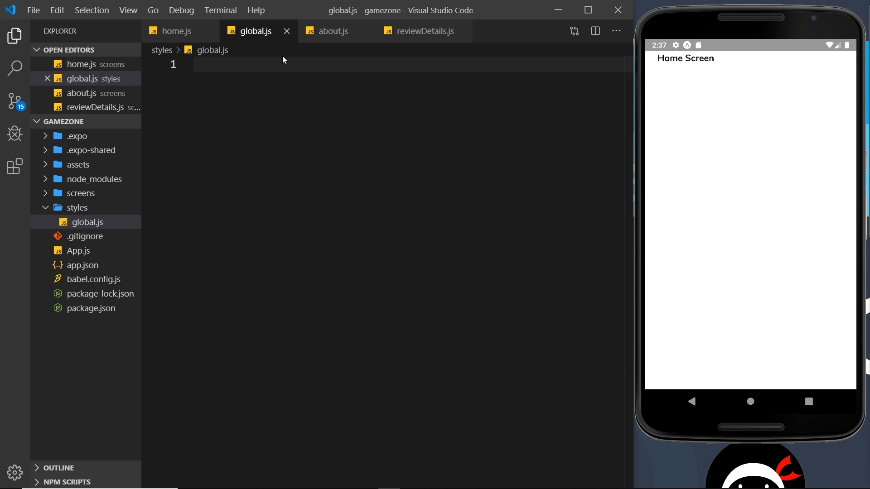
Import StyleSheet from 'react-native' in global.js, then bring up home.js
{"action": "left_click", "coordinate": [175, 30]}
{"action": "type", "text": "import { StyleSheet"}
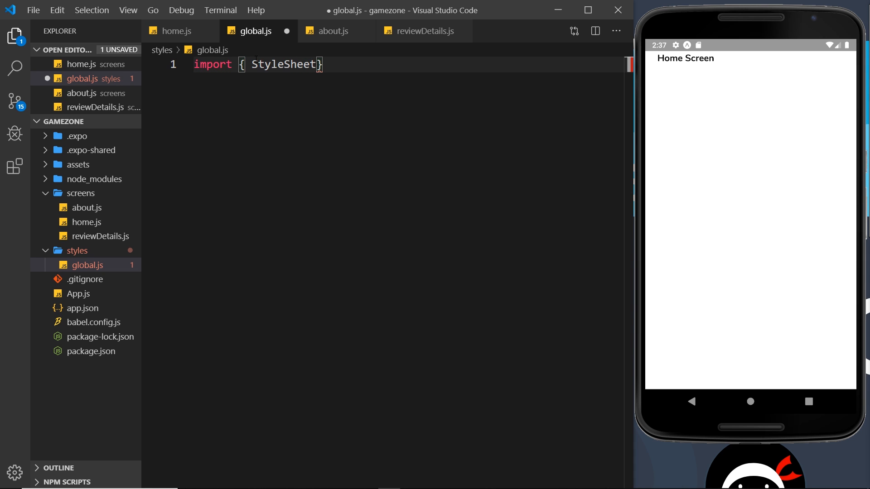
{"action": "type", "text": "from '"}
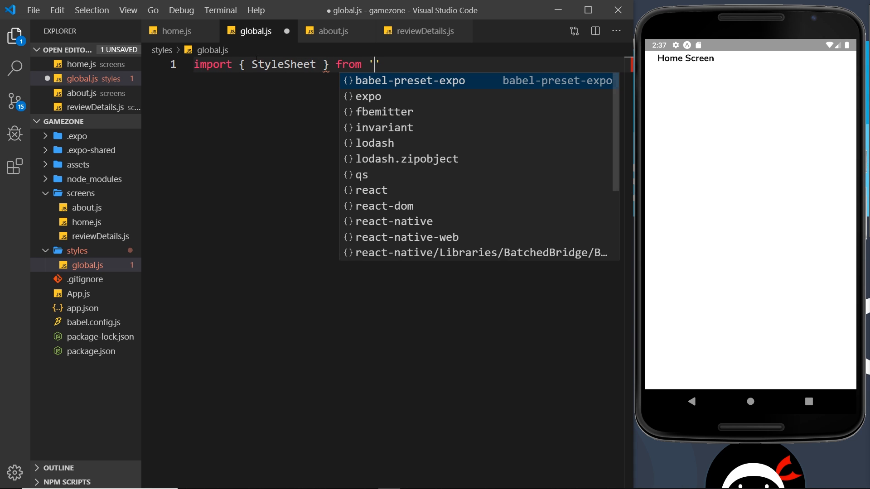
{"action": "type", "text": "react-native"}
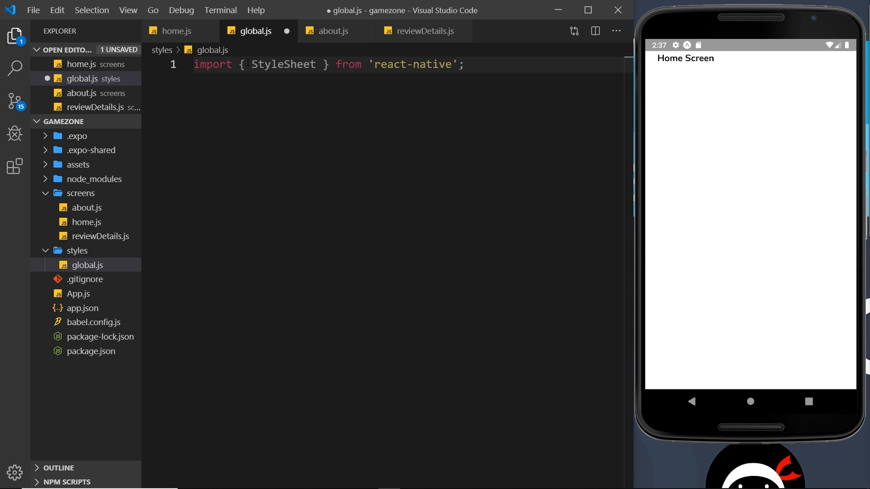
{"action": "left_click", "coordinate": [176, 31]}
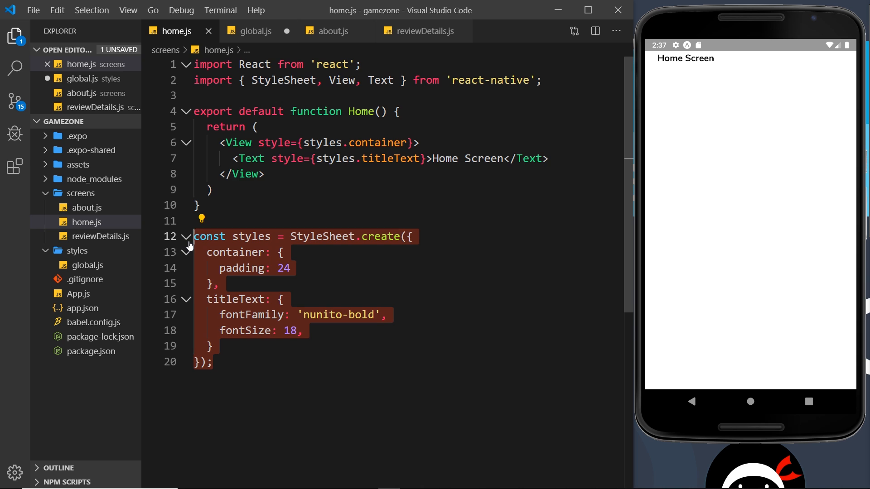
Paste the StyleSheet.create block into global.js and export it as globalStyles
{"action": "left_click", "coordinate": [255, 30]}
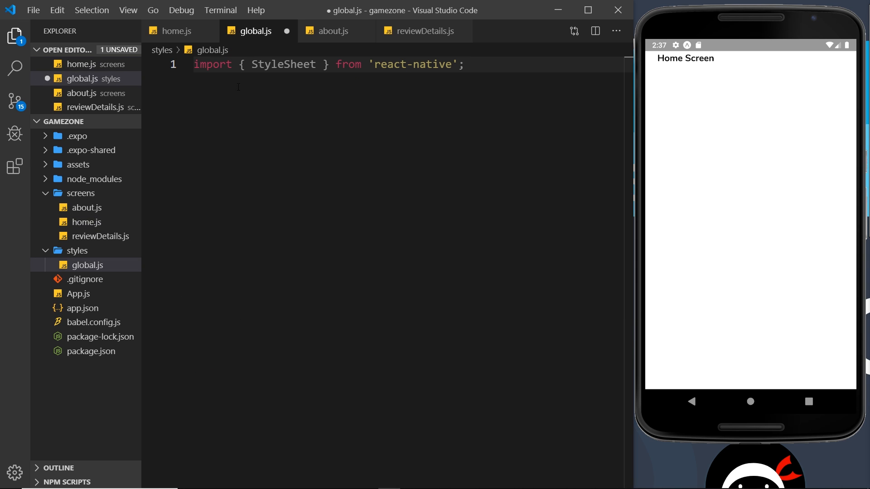
{"action": "type", "text": "const styles = StyleSheet.create({"}
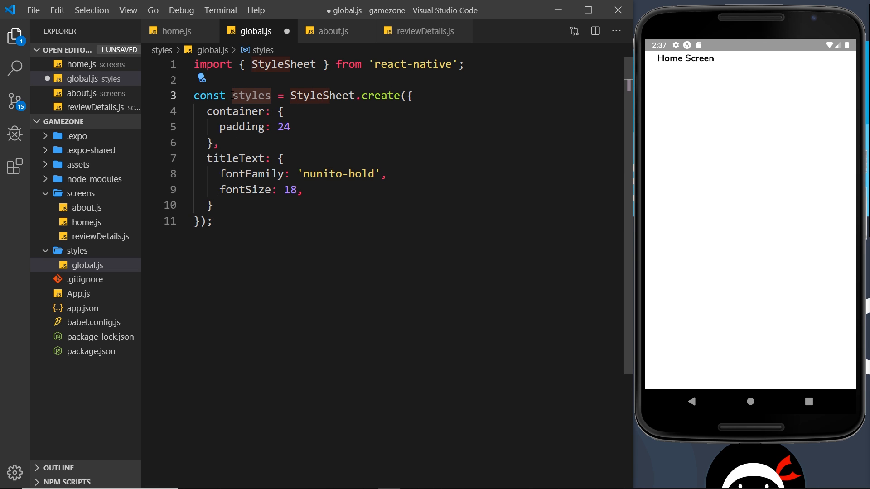
{"action": "type", "text": "g"}
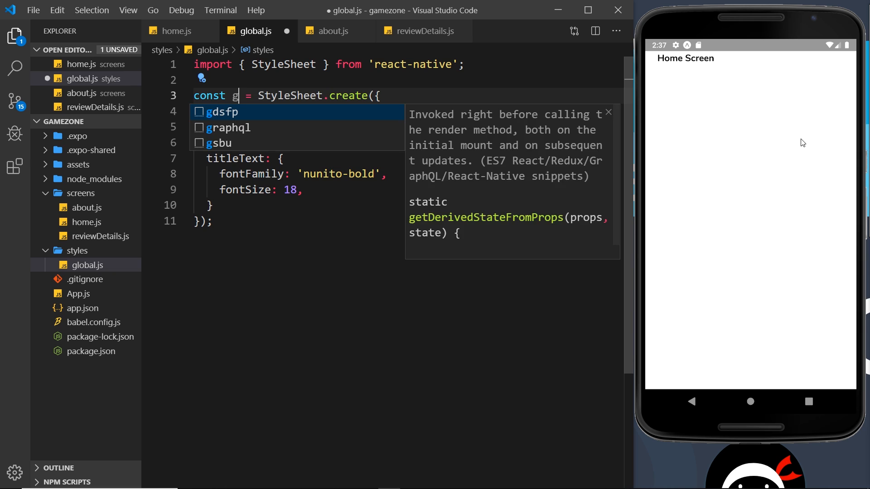
{"action": "type", "text": "lobalStyl"}
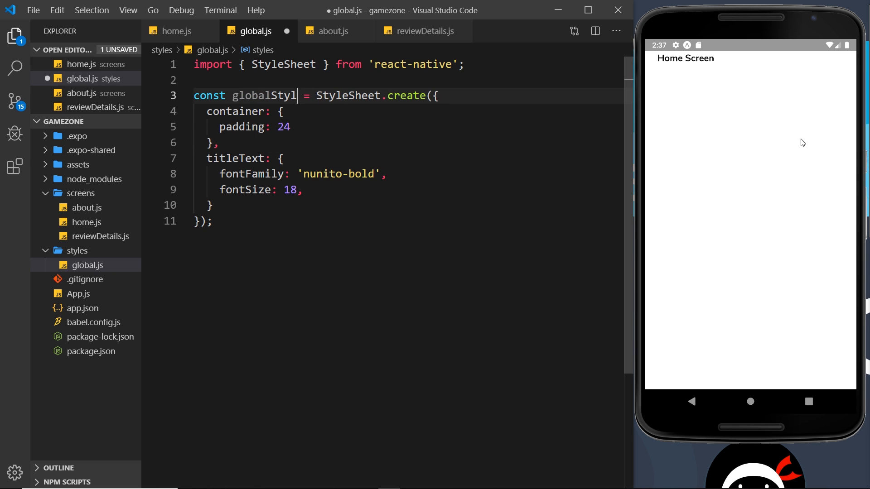
{"action": "type", "text": "es"}
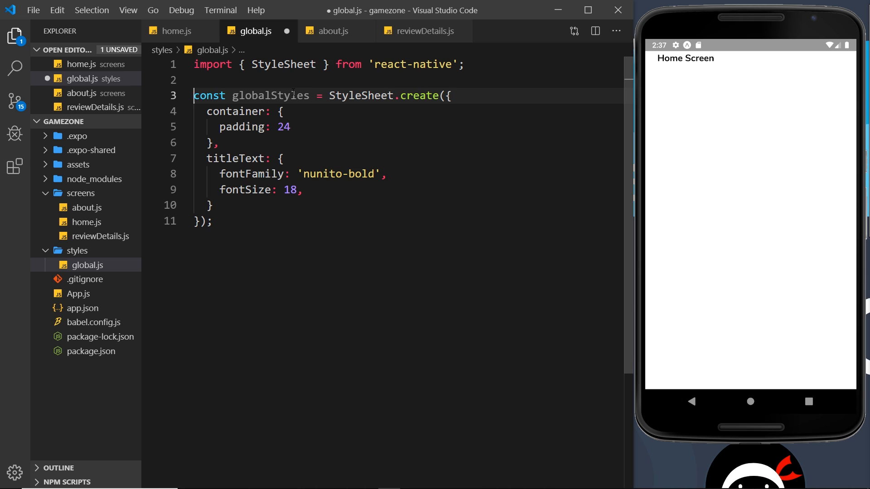
{"action": "type", "text": "export"}
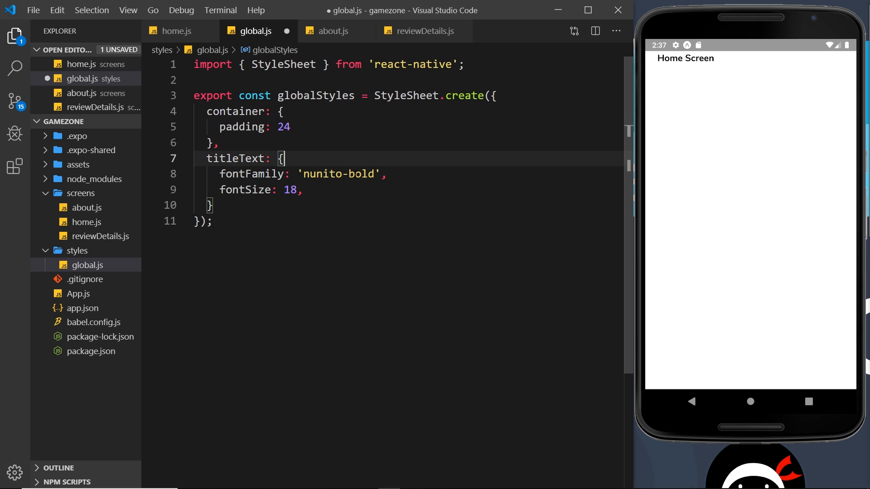
{"action": "mouse_move", "coordinate": [353, 210]}
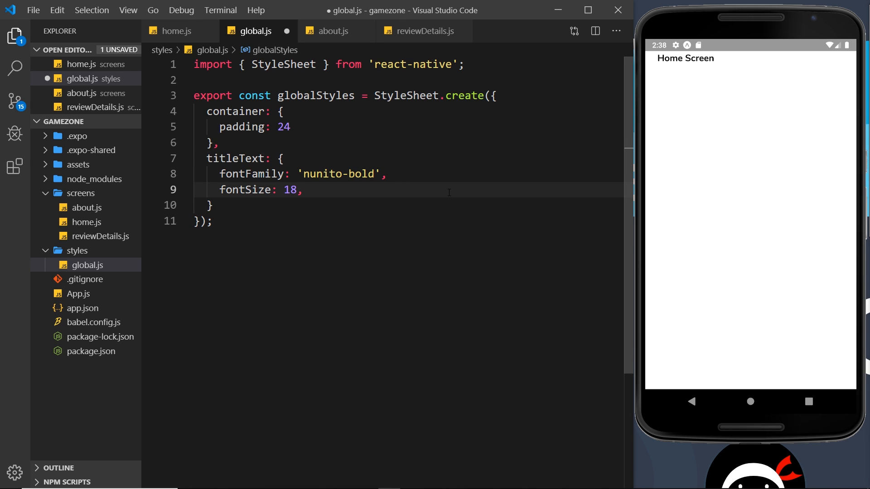
Give the titleText style color '#333'
{"action": "type", "text": "coo"}
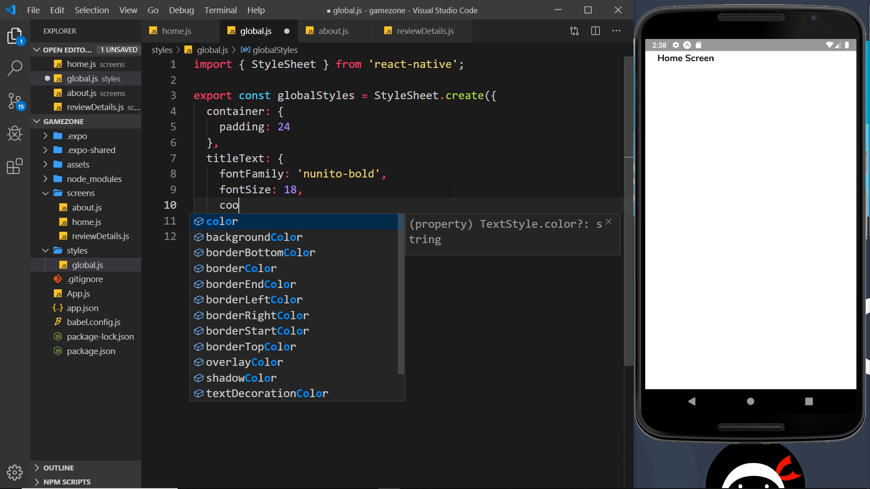
{"action": "type", "text": "lr"}
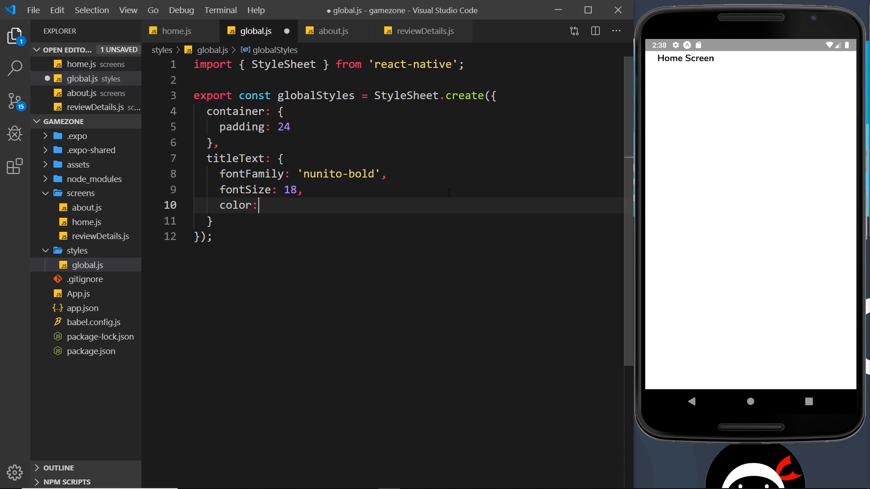
{"action": "type", "text": "'#3"}
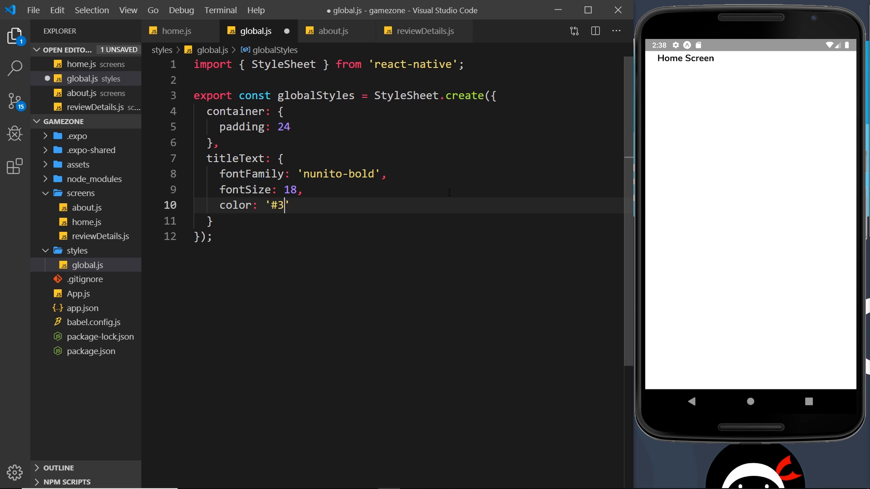
{"action": "type", "text": "33"}
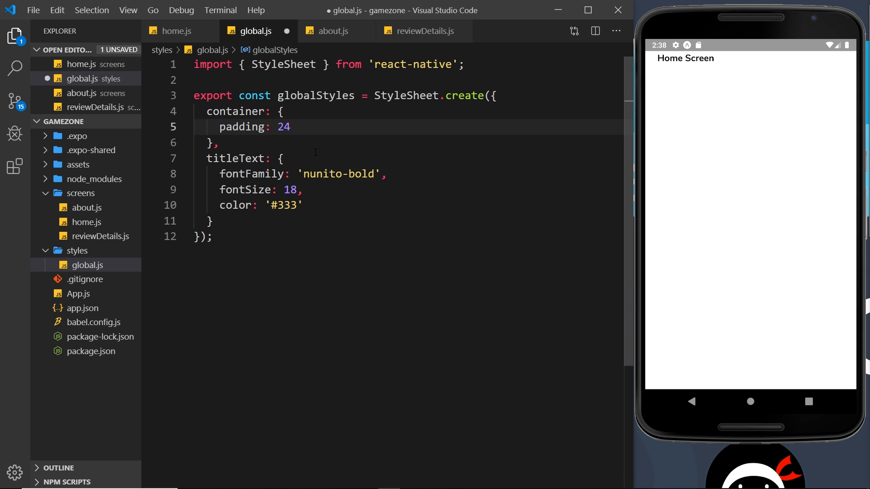
Change container padding from 24 to 20 and add flex: 1
{"action": "key", "text": "BackSpace"}
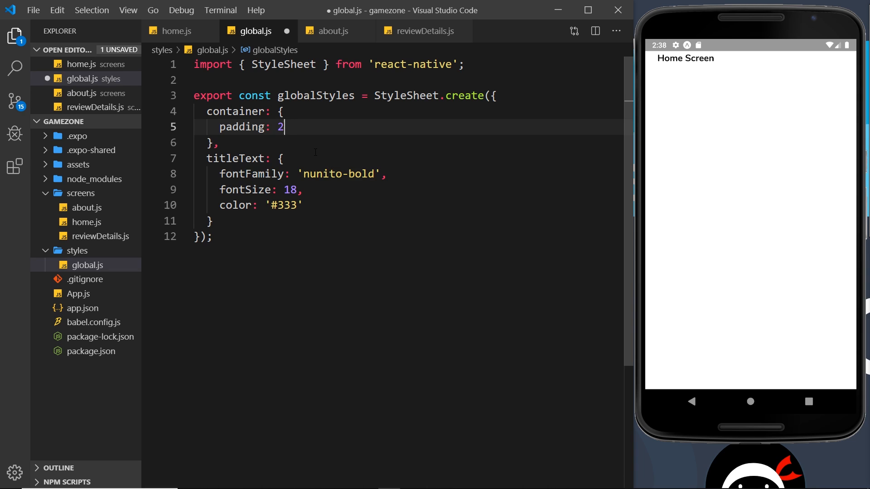
{"action": "type", "text": "0,"}
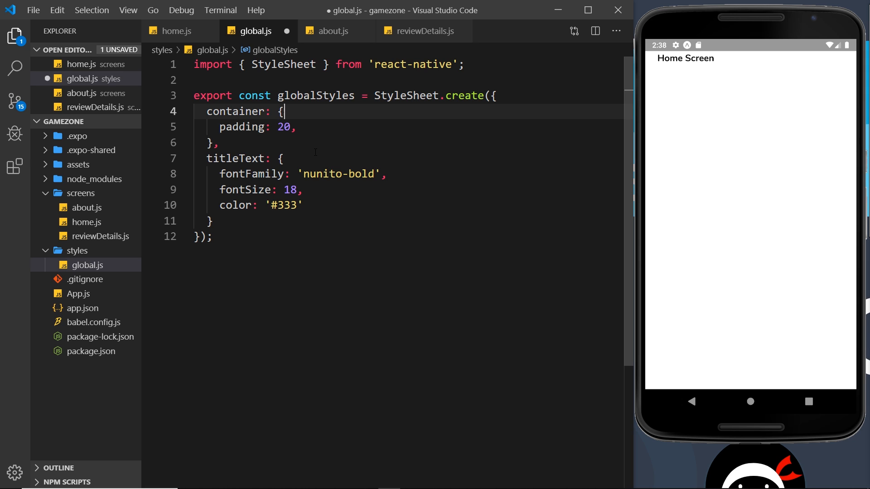
{"action": "type", "text": "flex"}
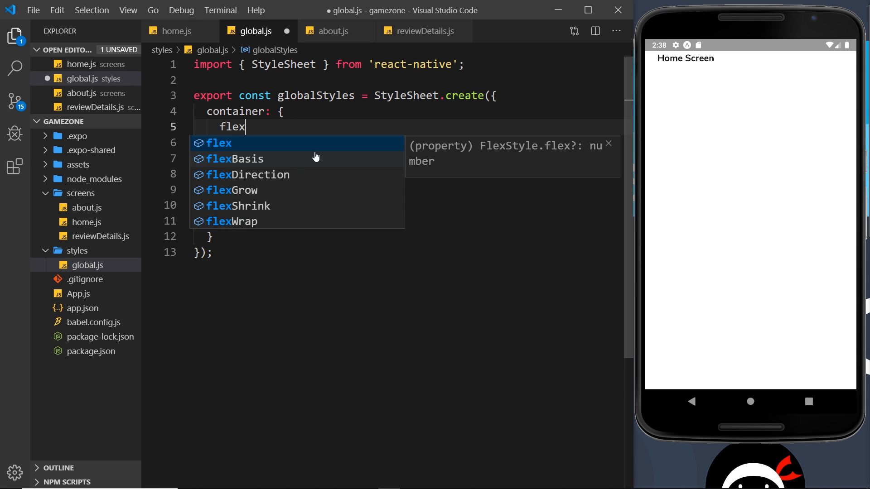
{"action": "type", "text": ": 1,"}
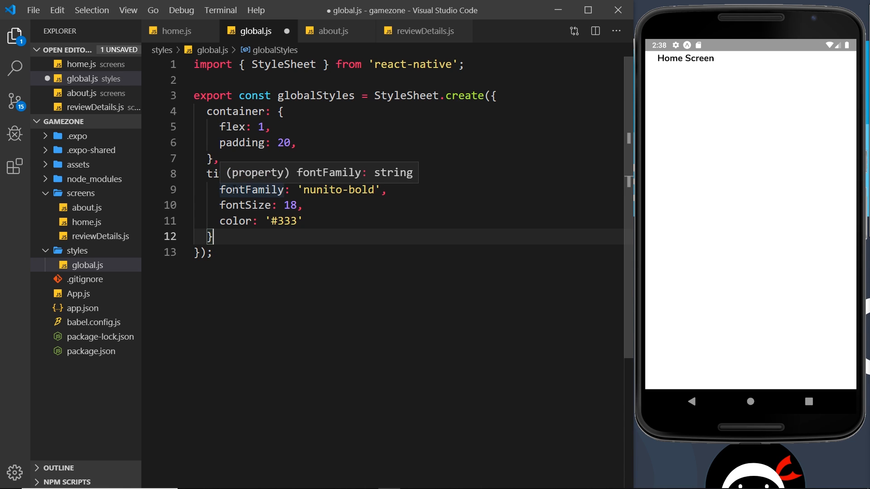
Add a paragraph style with marginVertical 8 and lineHeight 20, then save global.js
{"action": "type", "text": "parag"}
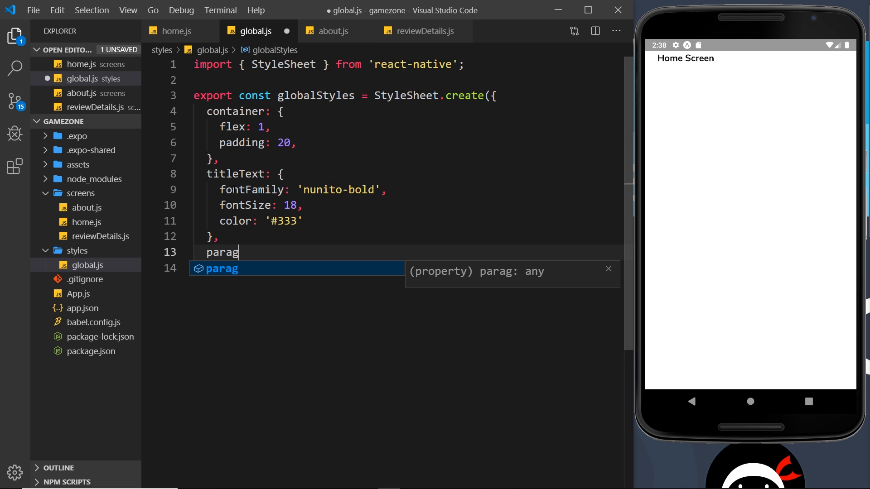
{"action": "type", "text": "rap"}
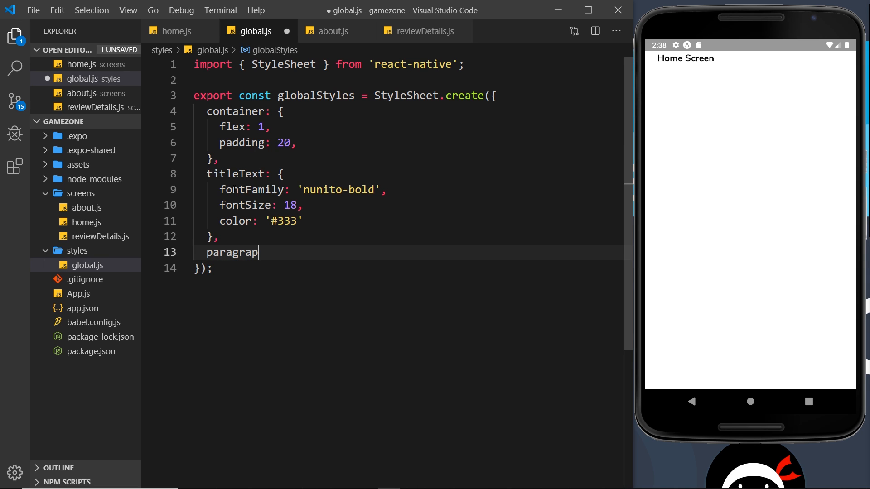
{"action": "type", "text": "h: {"}
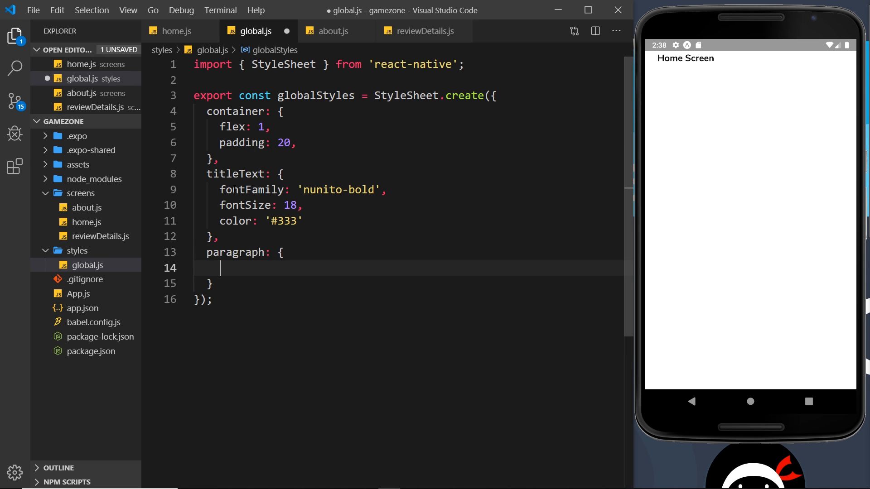
{"action": "type", "text": "marginV"}
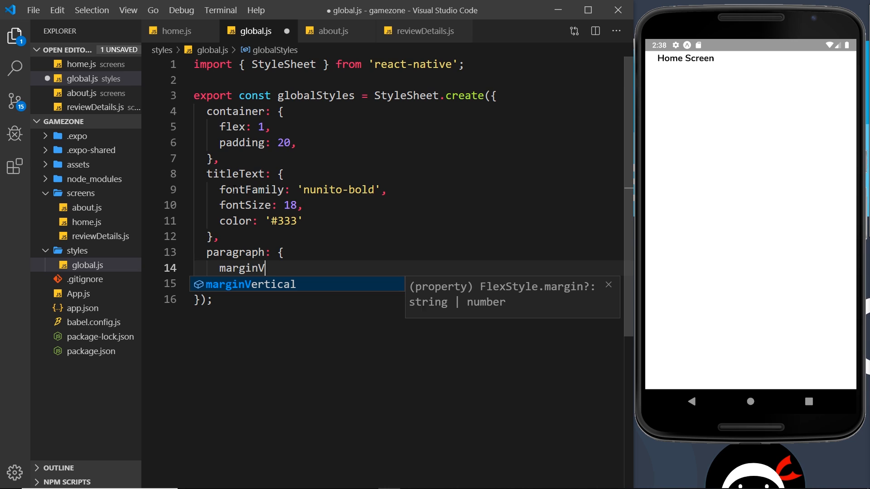
{"action": "key", "text": "Tab"}
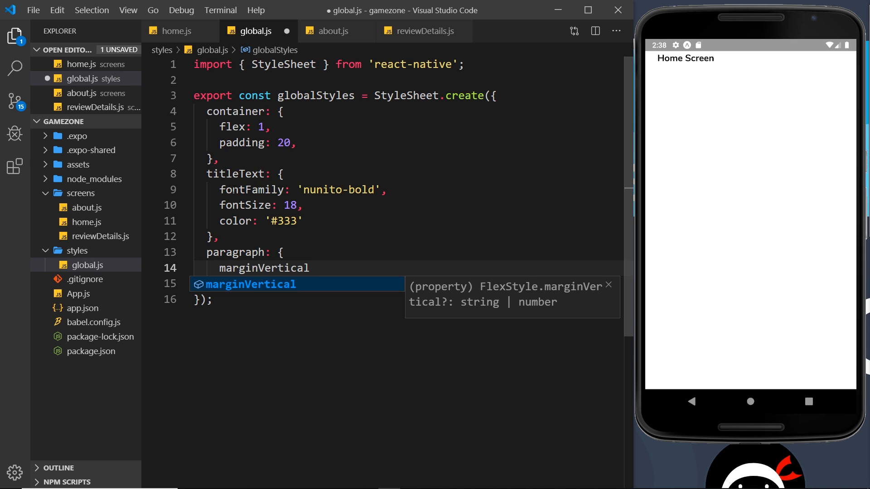
{"action": "type", "text": ": 8,"}
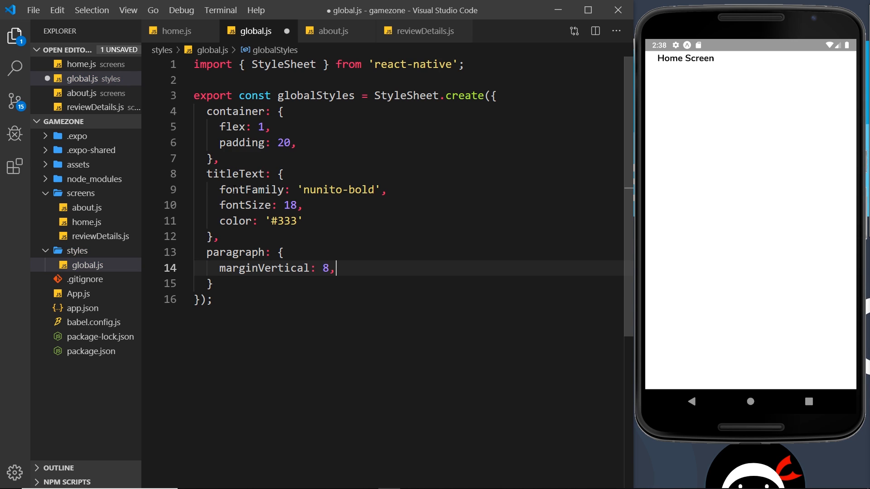
{"action": "type", "text": "lin"}
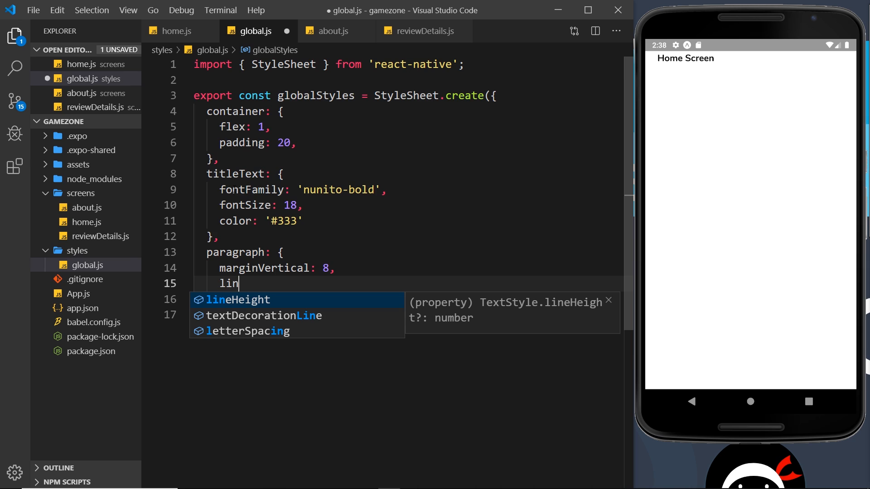
{"action": "key", "text": "Tab"}
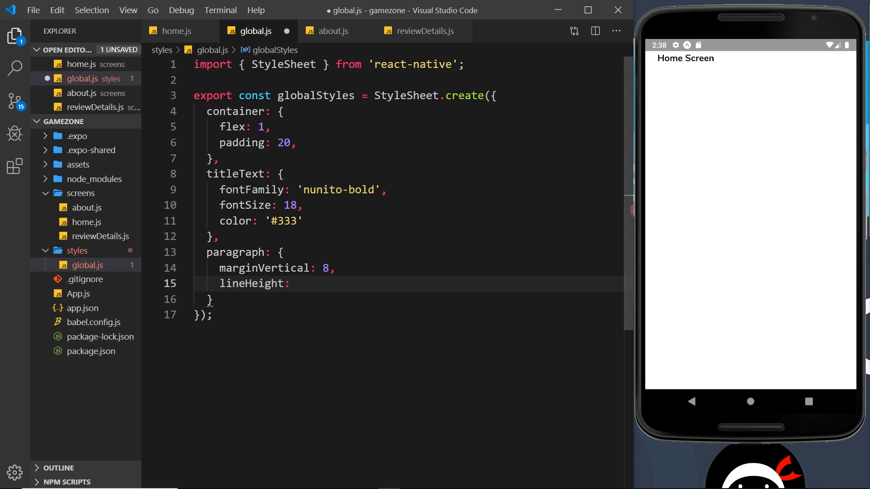
{"action": "type", "text": "20,"}
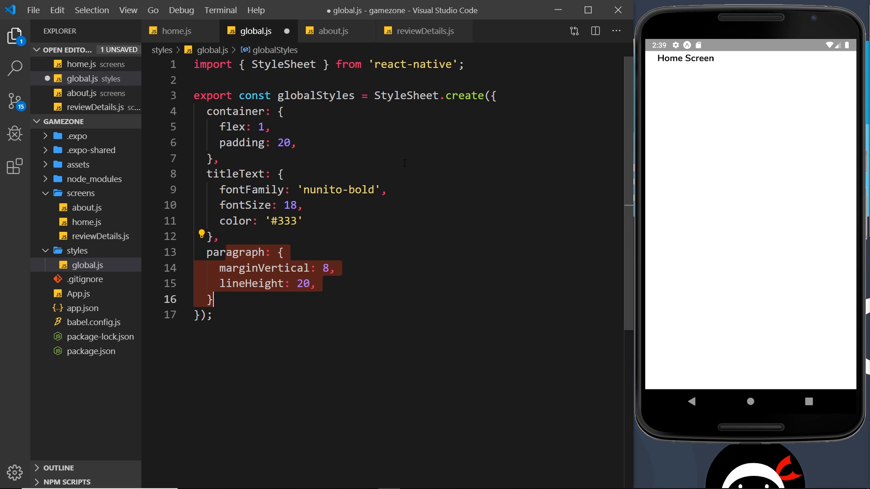
{"action": "key", "text": "ctrl+s"}
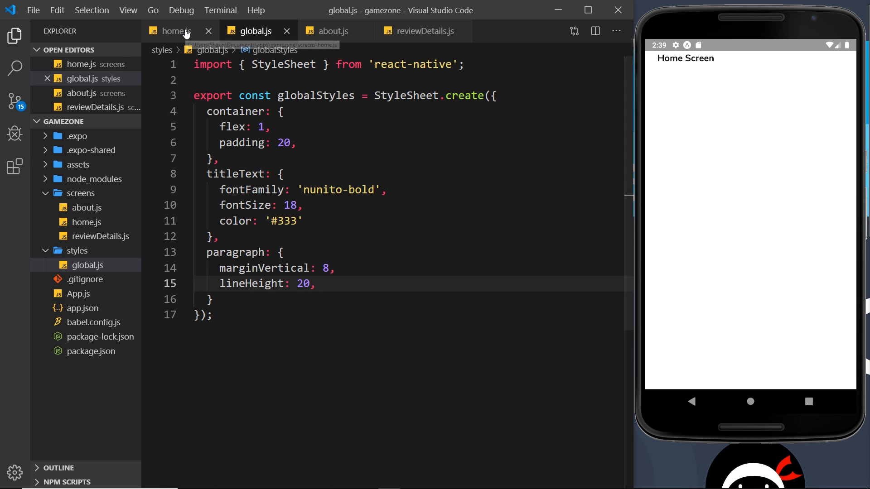
Add import { globalStyles } from '../styles/global' to home.js
{"action": "left_click", "coordinate": [174, 31]}
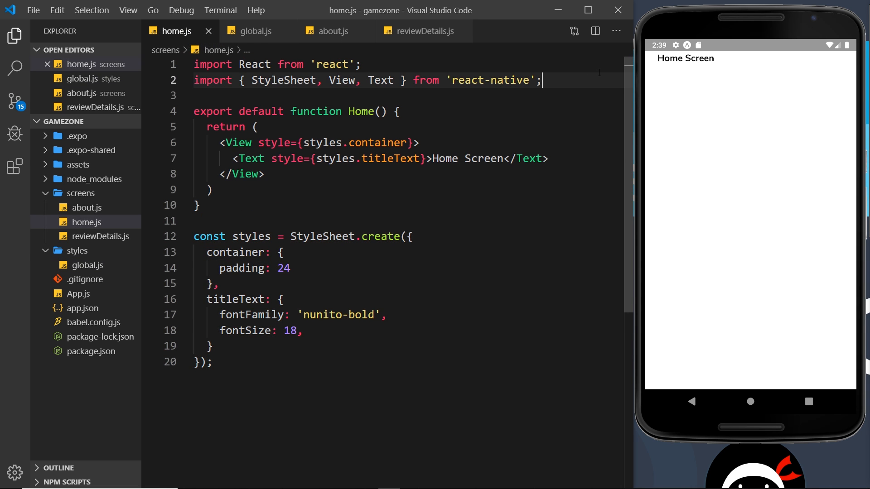
{"action": "type", "text": "import {"}
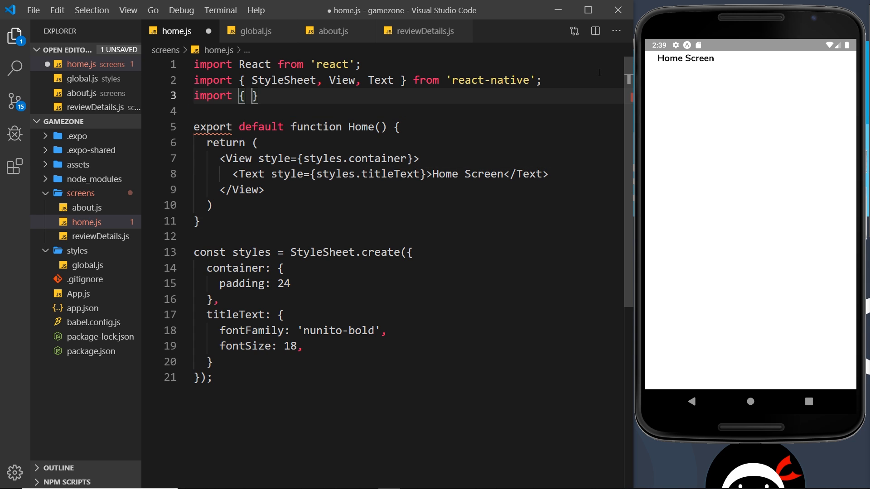
{"action": "type", "text": "globalStyles"}
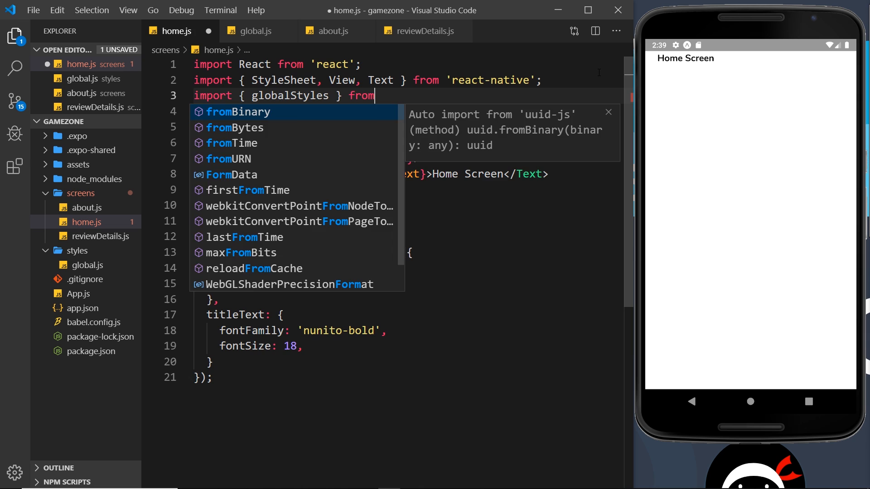
{"action": "type", "text": "'."}
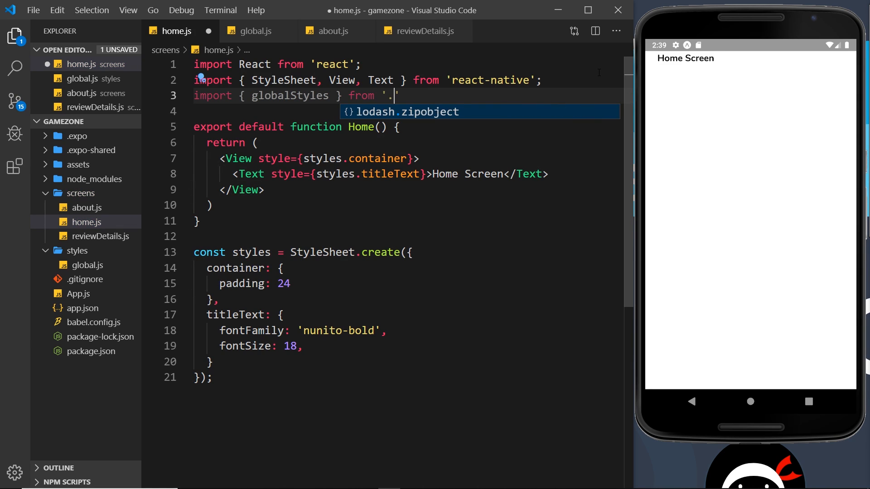
{"action": "type", "text": "./"}
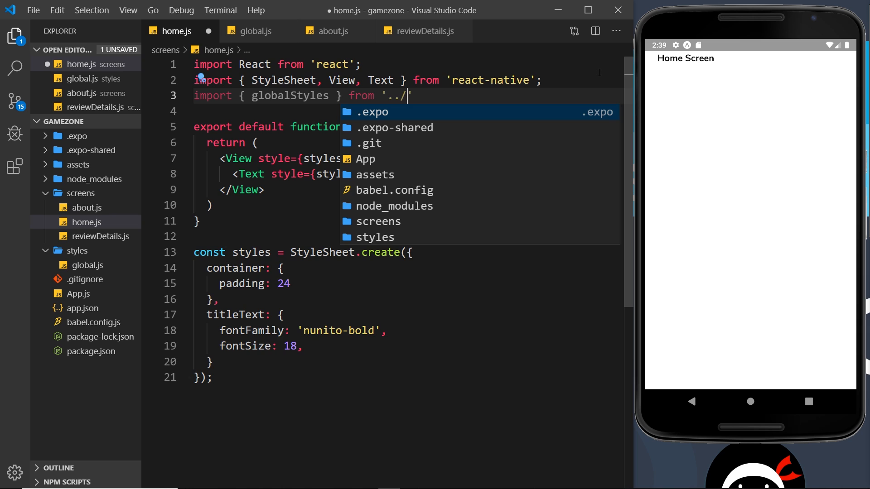
{"action": "type", "text": "style"}
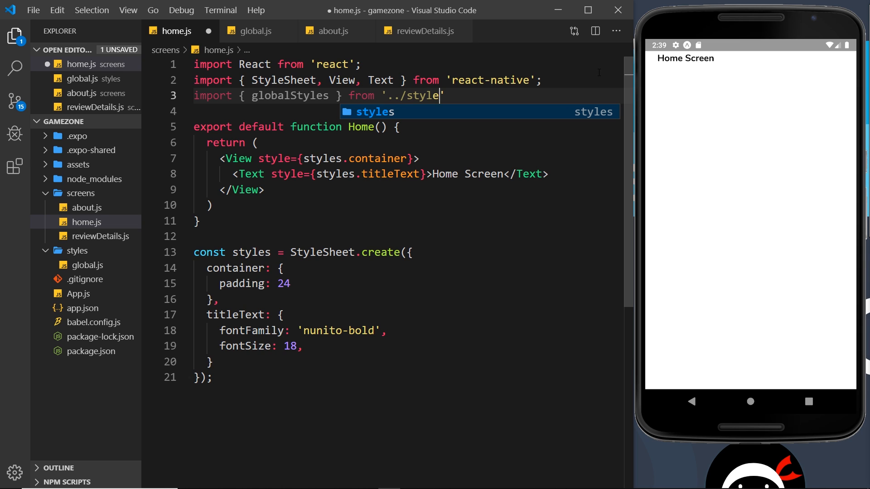
{"action": "type", "text": "s/global"}
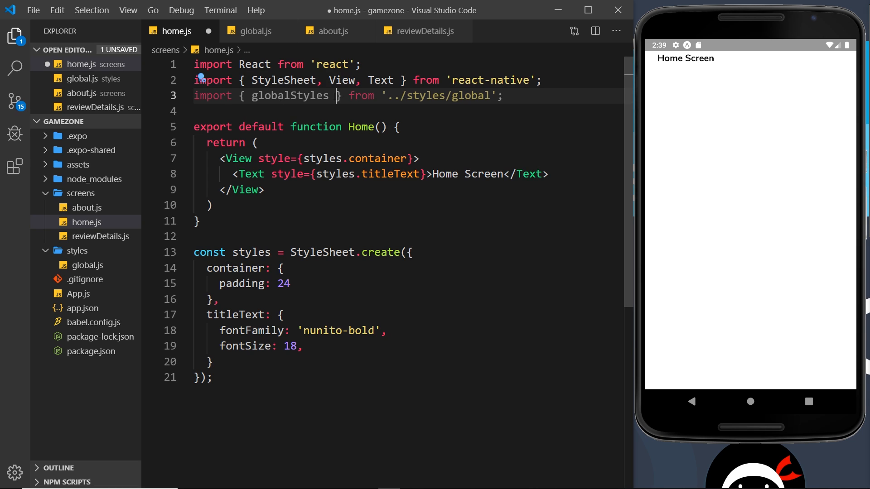
Point home.js at globalStyles.container and titleText, remove local styles, and save
{"action": "left_click", "coordinate": [255, 31]}
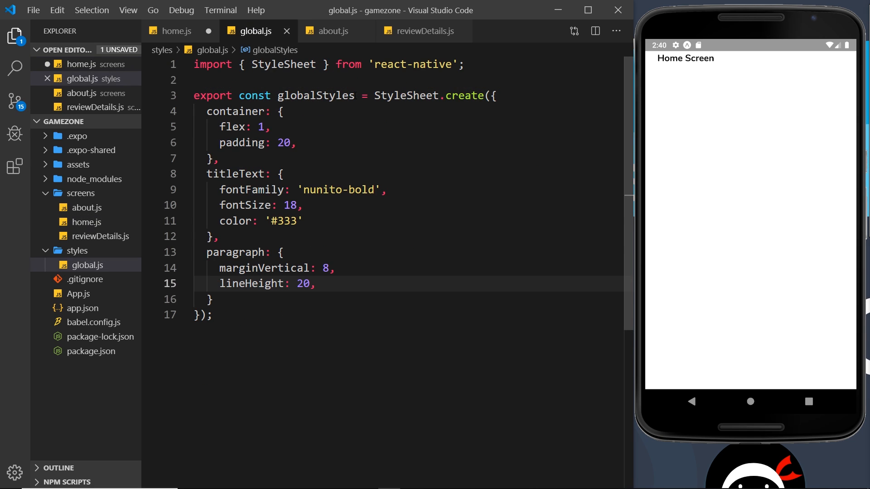
{"action": "double_click", "coordinate": [316, 96]}
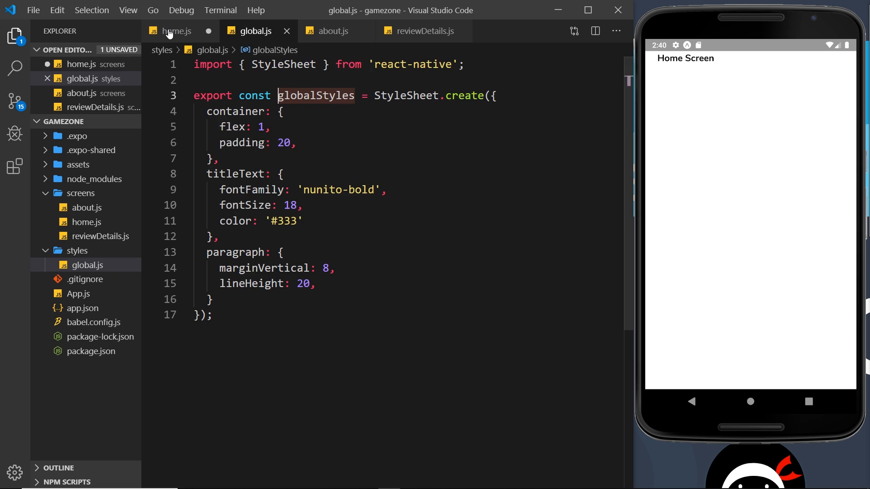
{"action": "left_click", "coordinate": [176, 30]}
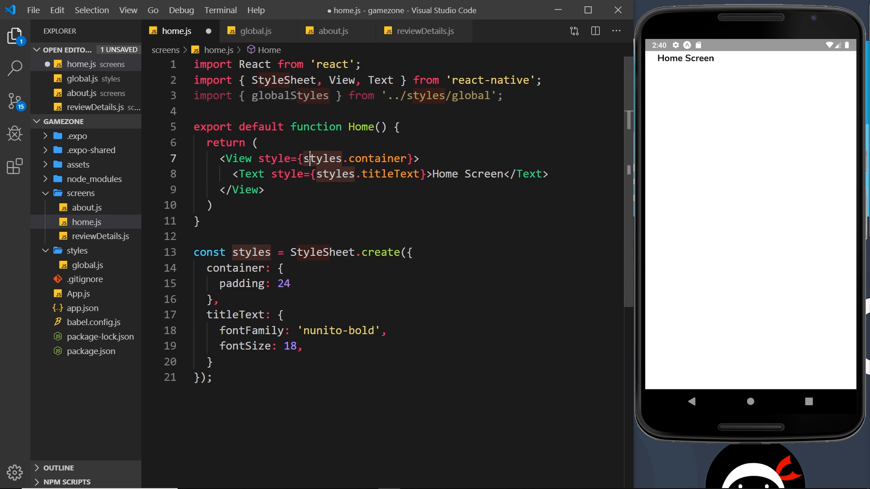
{"action": "type", "text": "globalS"}
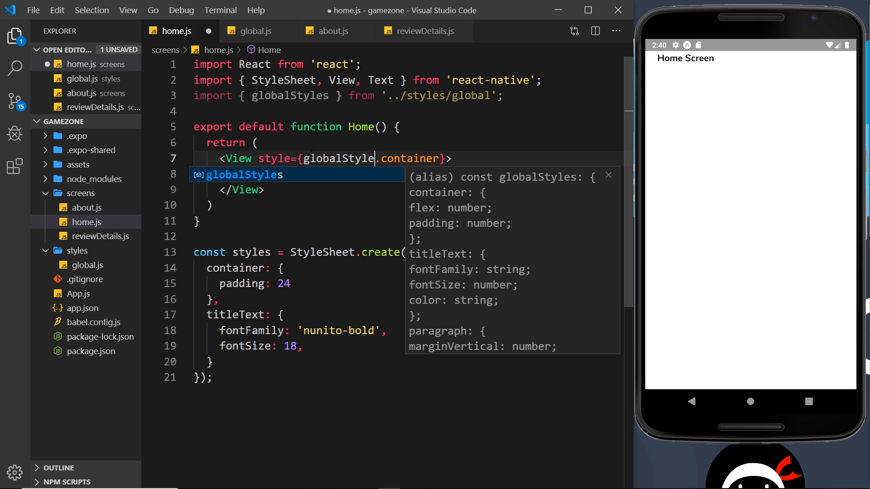
{"action": "type", "text": "<Text style={styles.titleText}>Home Screen</Text>"}
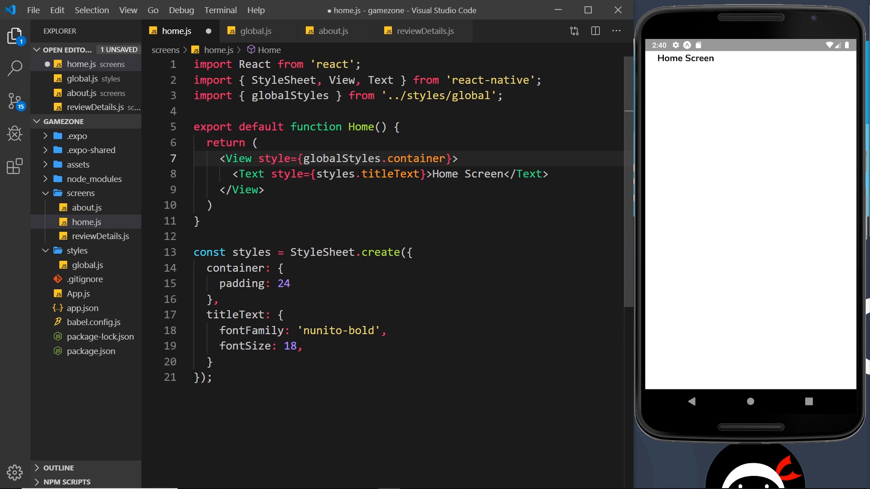
{"action": "type", "text": "globalS"}
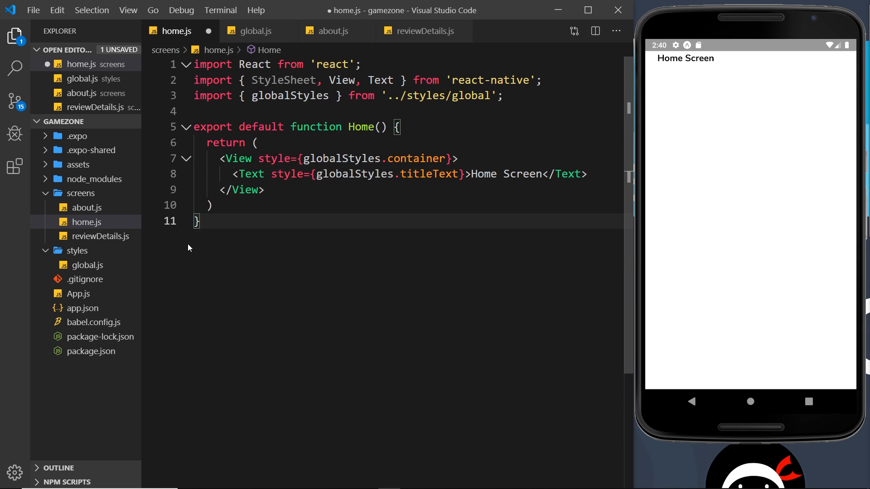
{"action": "key", "text": "ctrl+s"}
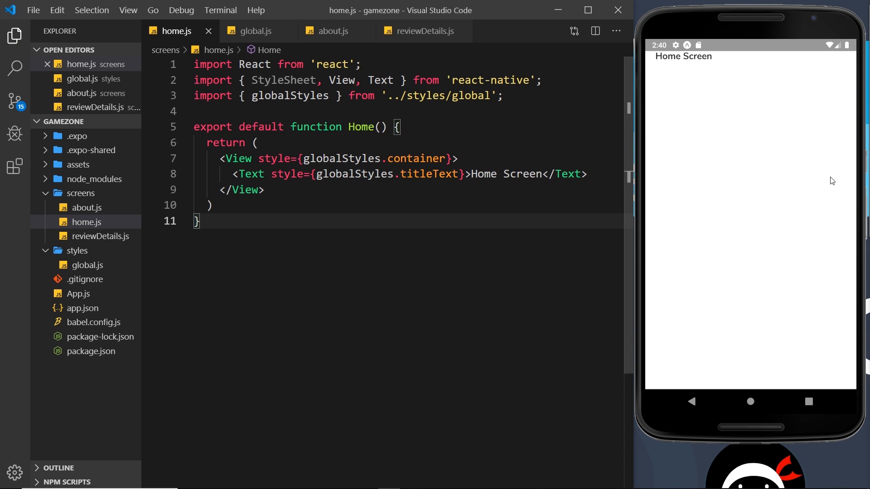
{"action": "mouse_move", "coordinate": [714, 86]}
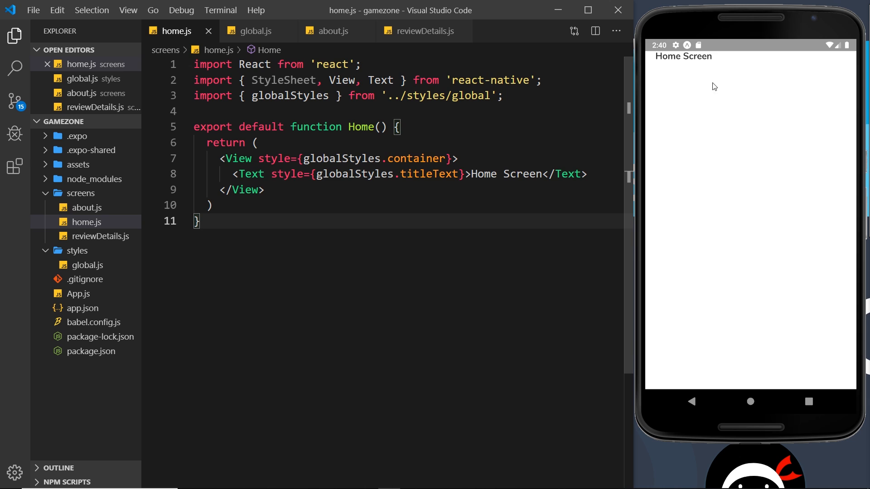
{"action": "left_click", "coordinate": [149, 96]}
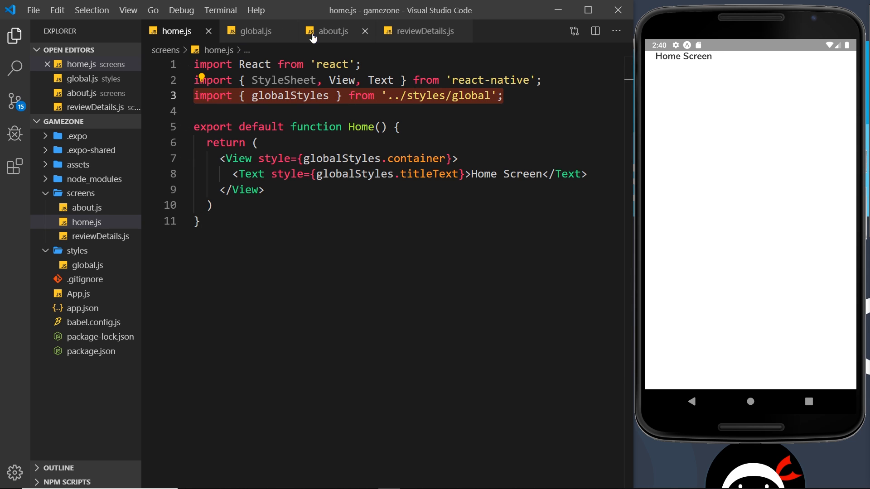
Import globalStyles in about.js, use globalStyles.container, and delete its local styles
{"action": "left_click", "coordinate": [333, 31]}
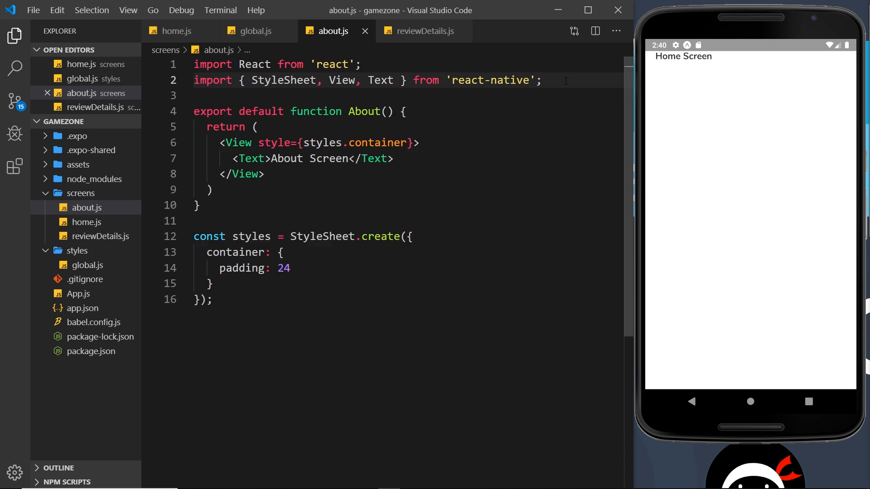
{"action": "type", "text": "import { globalStyles } from '../styles/global';"}
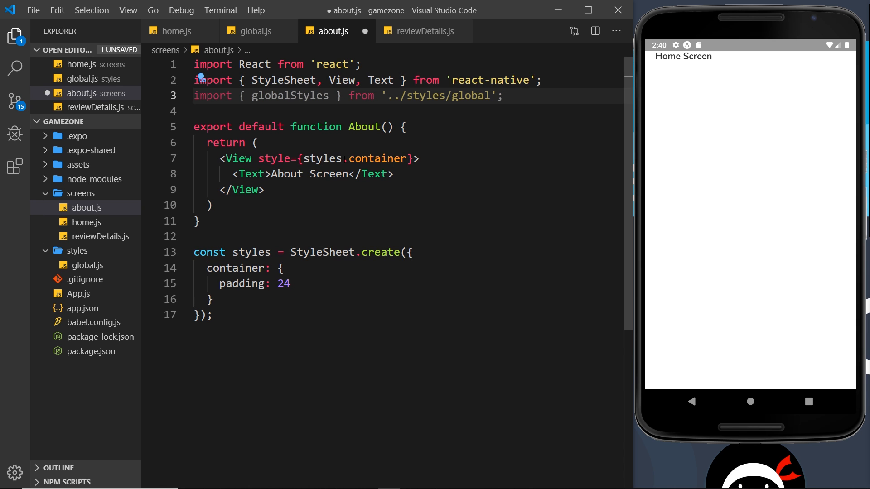
{"action": "mouse_move", "coordinate": [320, 158]}
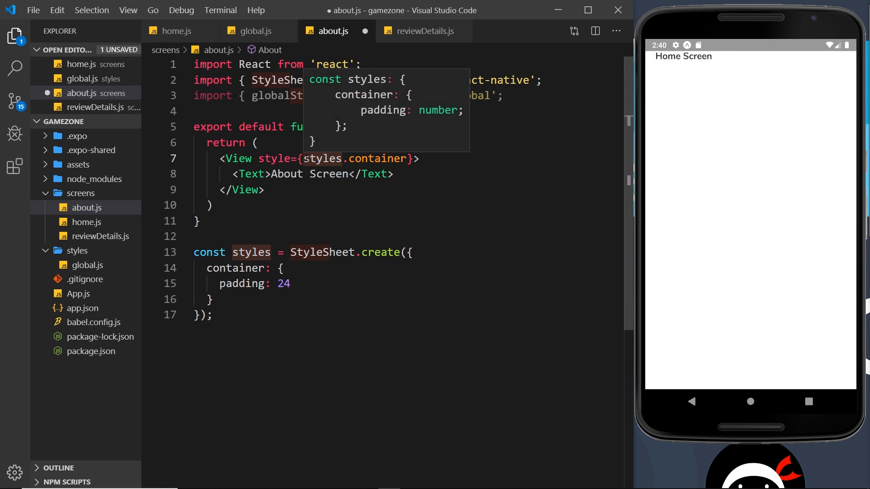
{"action": "type", "text": "globalS"}
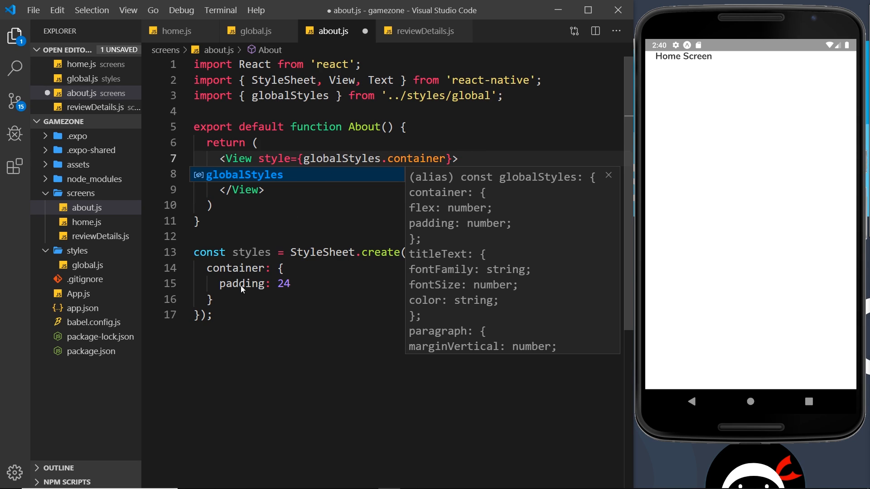
{"action": "type", "text": "<Text>About Screen</Text>"}
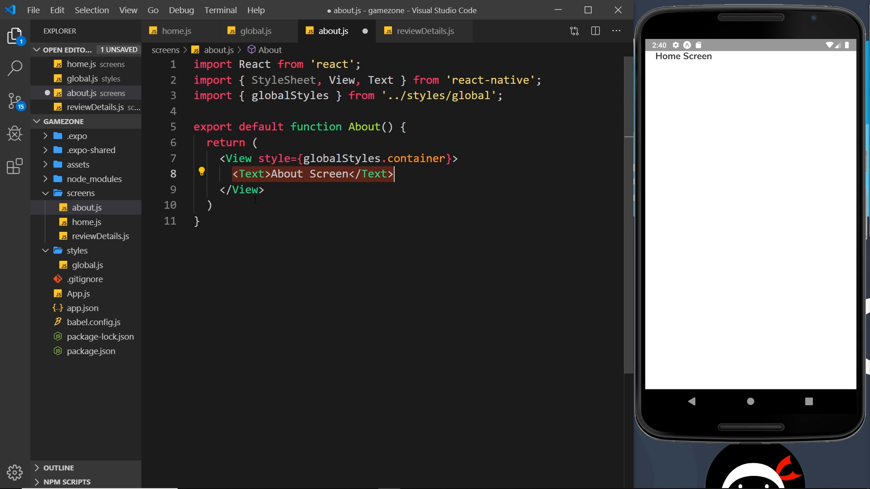
{"action": "left_click", "coordinate": [422, 31]}
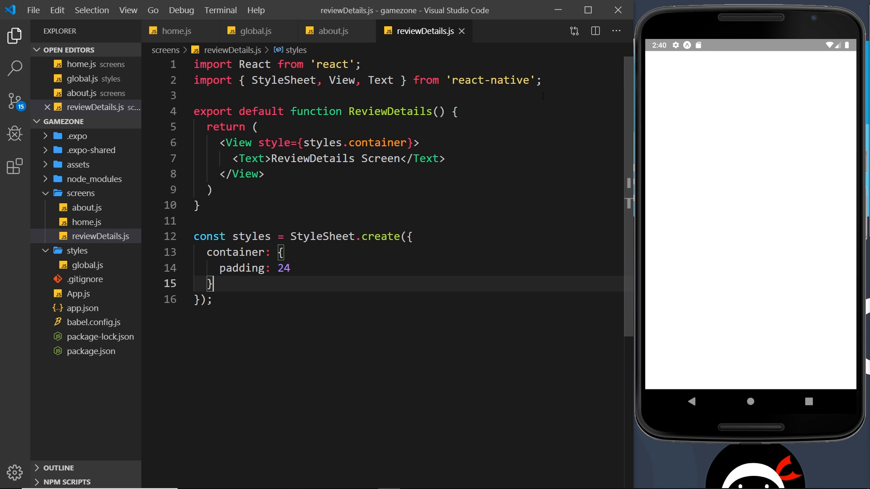
Import globalStyles in reviewDetails.js, use globalStyles.container, drop local styles, and save
{"action": "type", "text": "import { globalStyles } from '../styles/global';"}
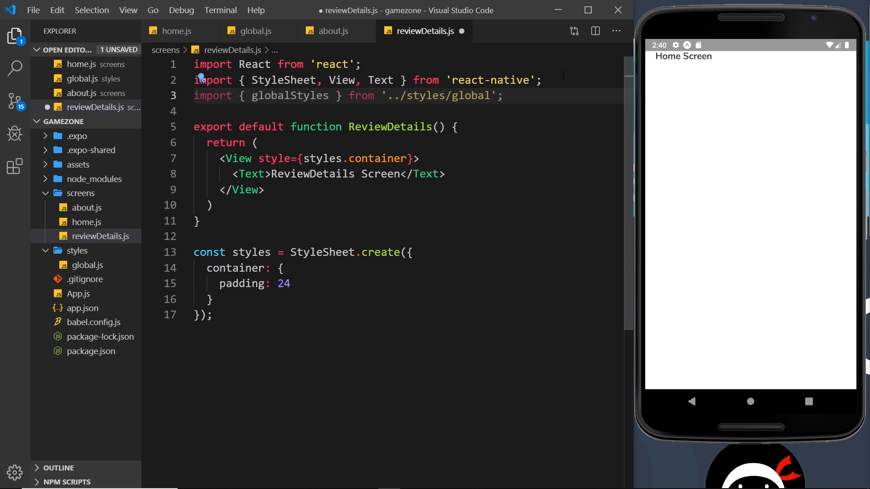
{"action": "double_click", "coordinate": [323, 158]}
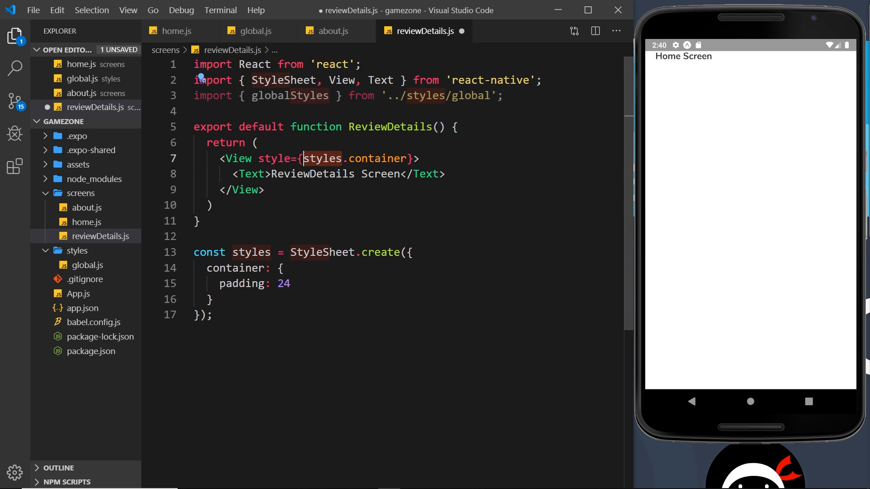
{"action": "type", "text": "globalS"}
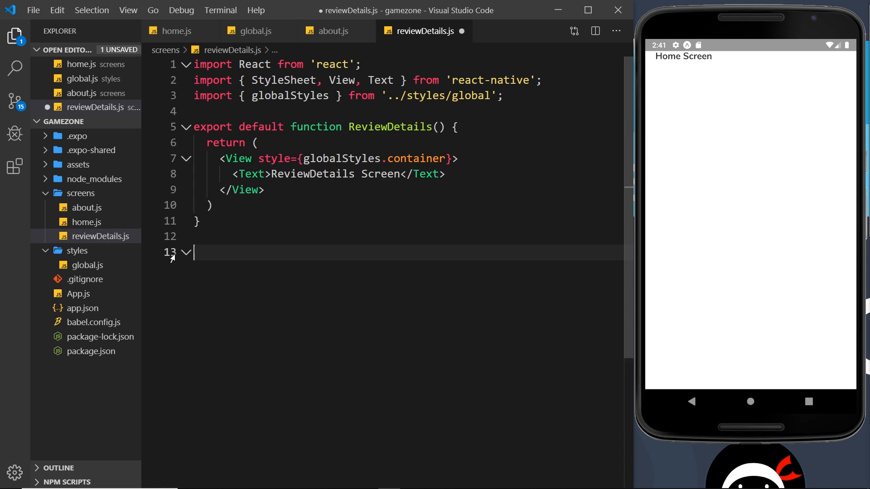
{"action": "key", "text": "ctrl+s"}
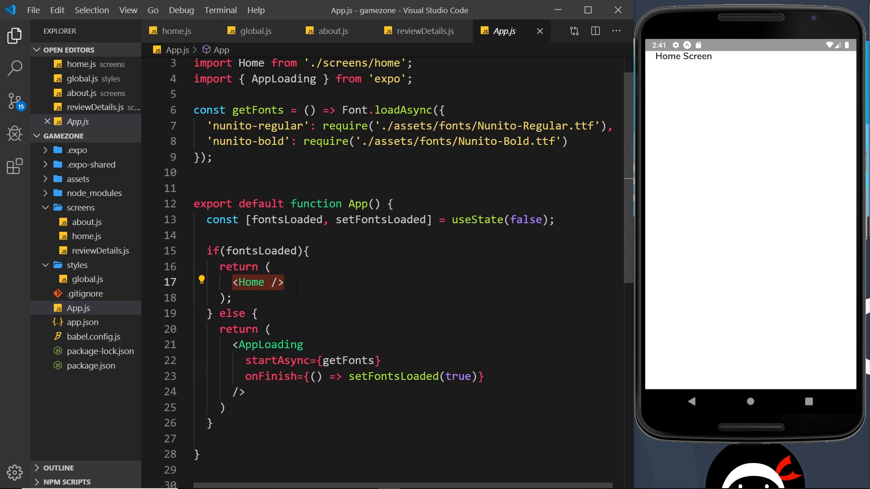
Look over reviewDetails.js, then return to the global.js styles file
{"action": "left_click", "coordinate": [424, 31]}
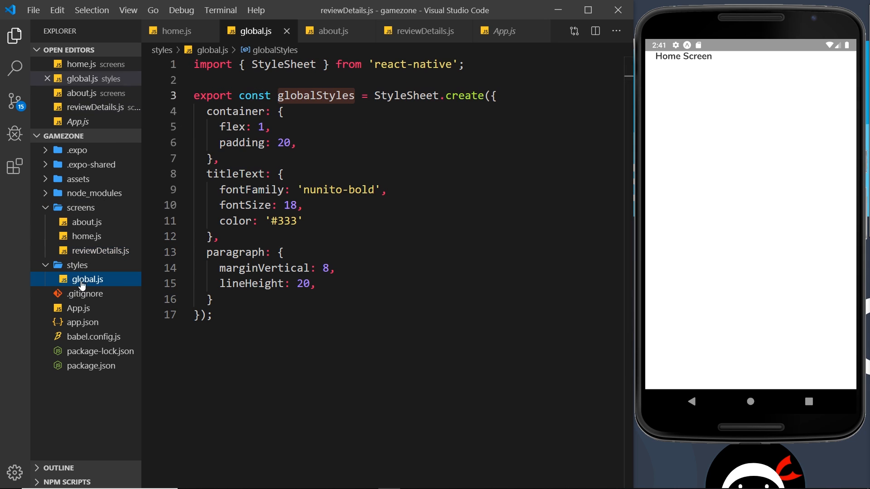
{"action": "left_click", "coordinate": [425, 30]}
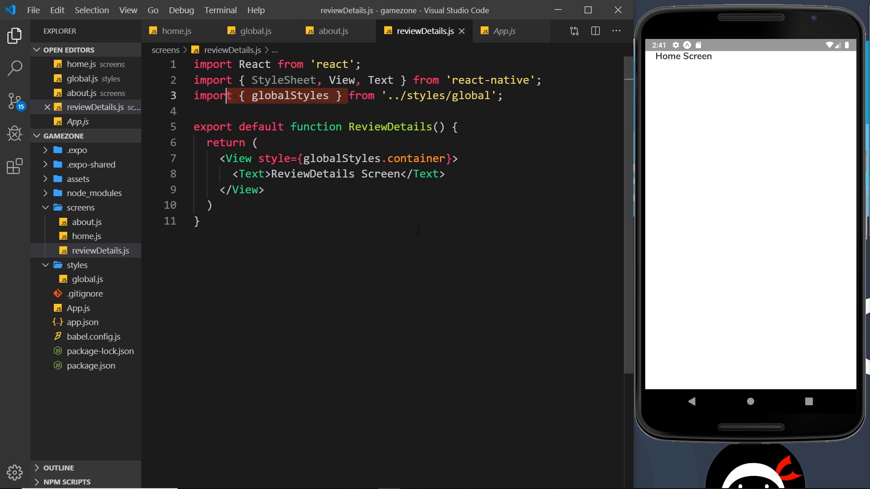
{"action": "left_click", "coordinate": [255, 31]}
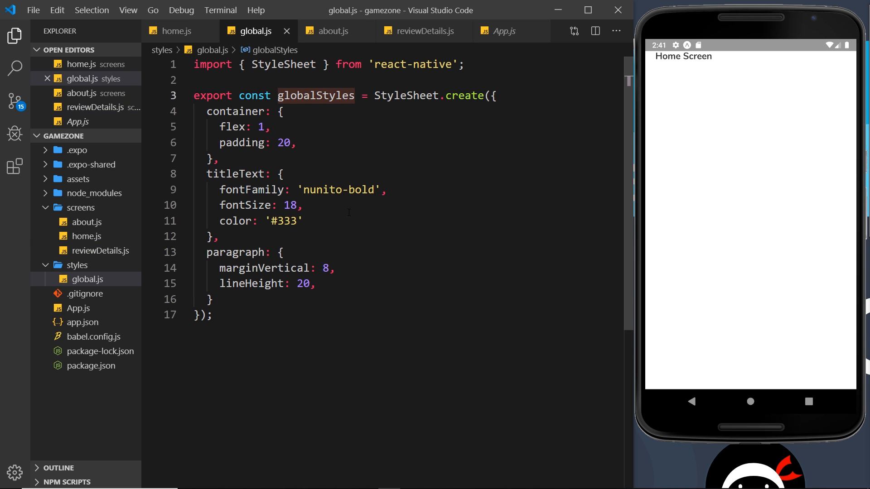
{"action": "mouse_move", "coordinate": [359, 240]}
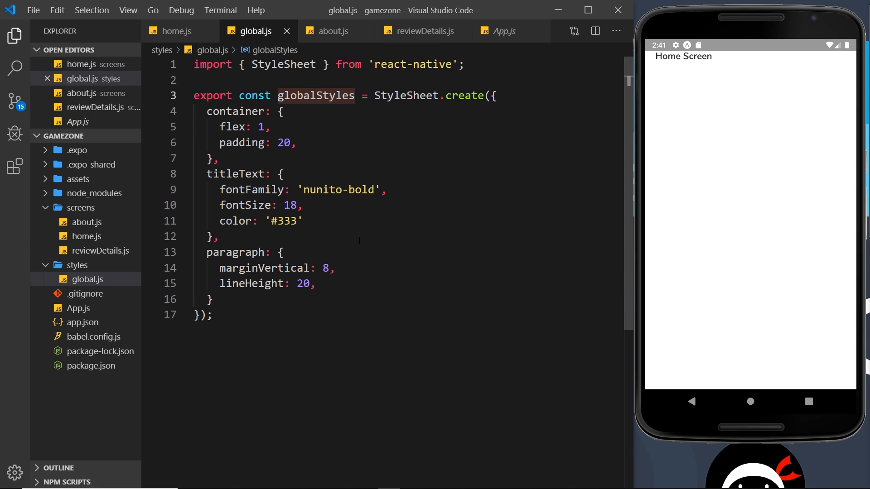